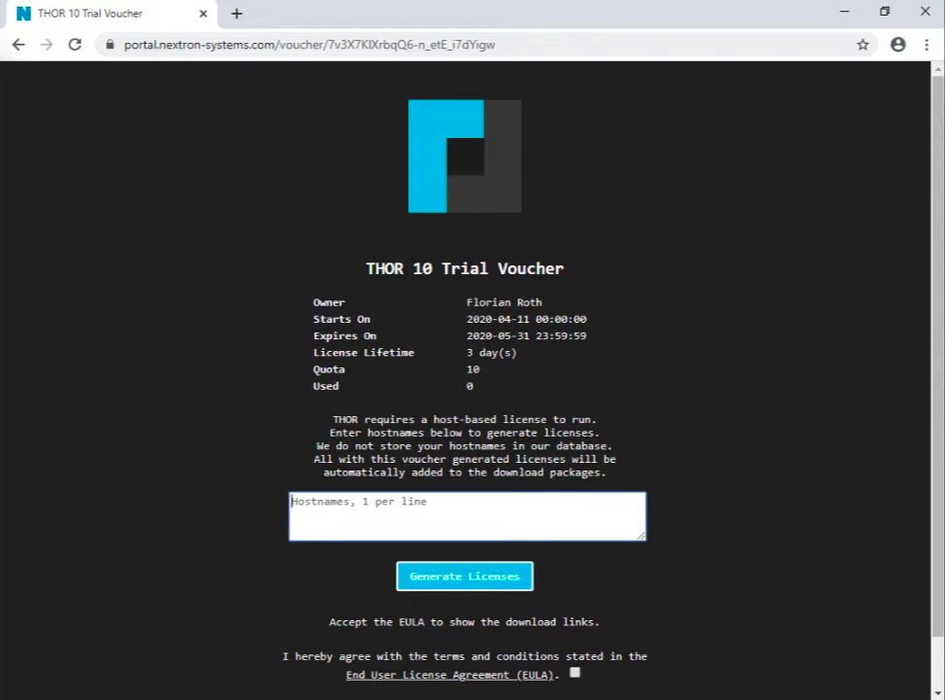
{"action": "mouse_move", "coordinate": [622, 364]}
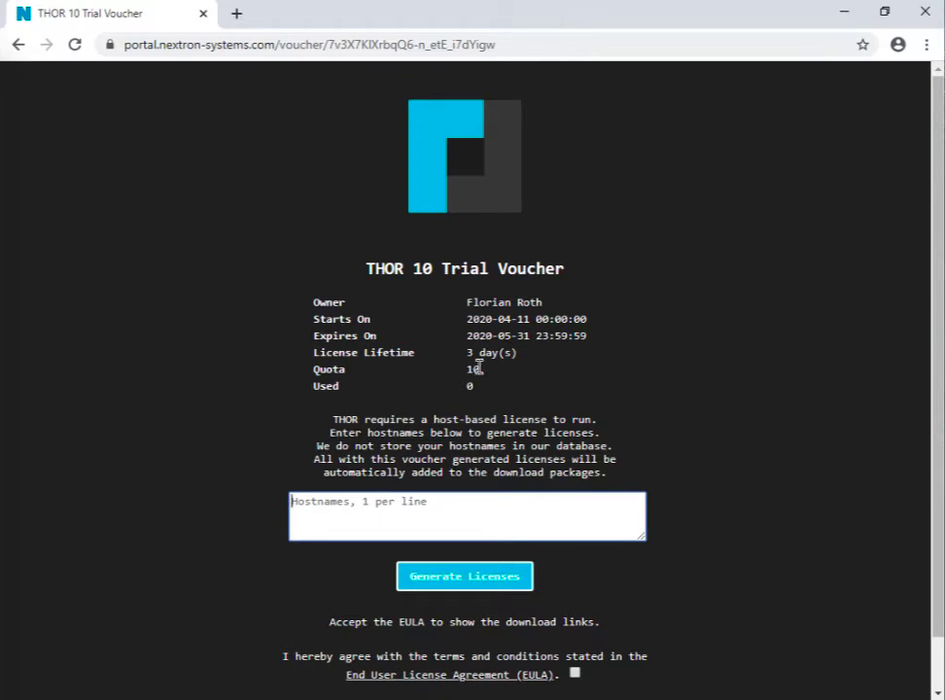
- Generate a license for hostname HYPERION, raising the voucher's used count to 1
{"action": "double_click", "coordinate": [470, 368]}
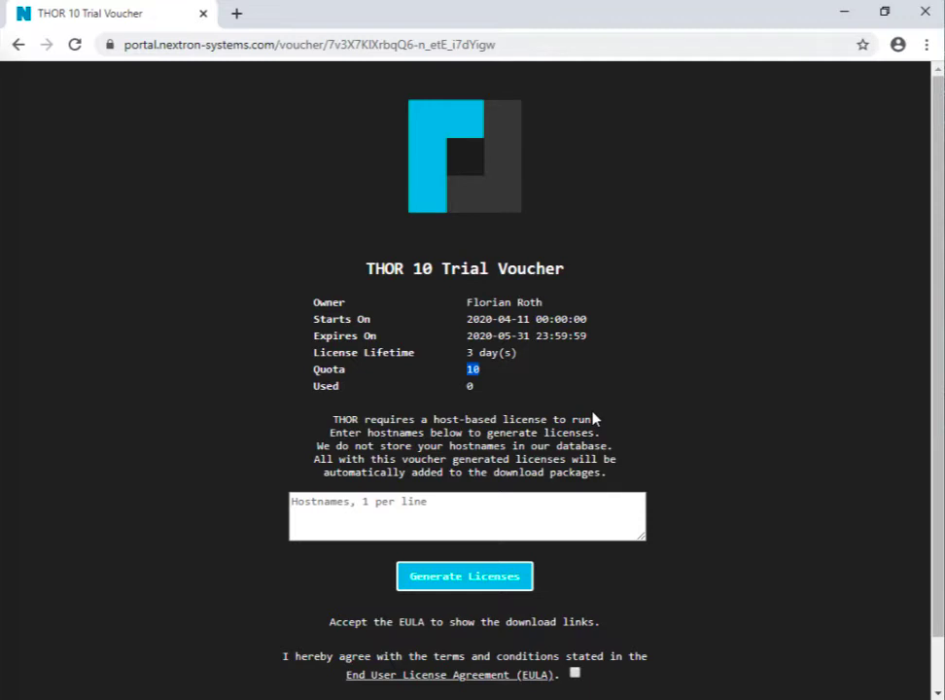
{"action": "mouse_move", "coordinate": [508, 452]}
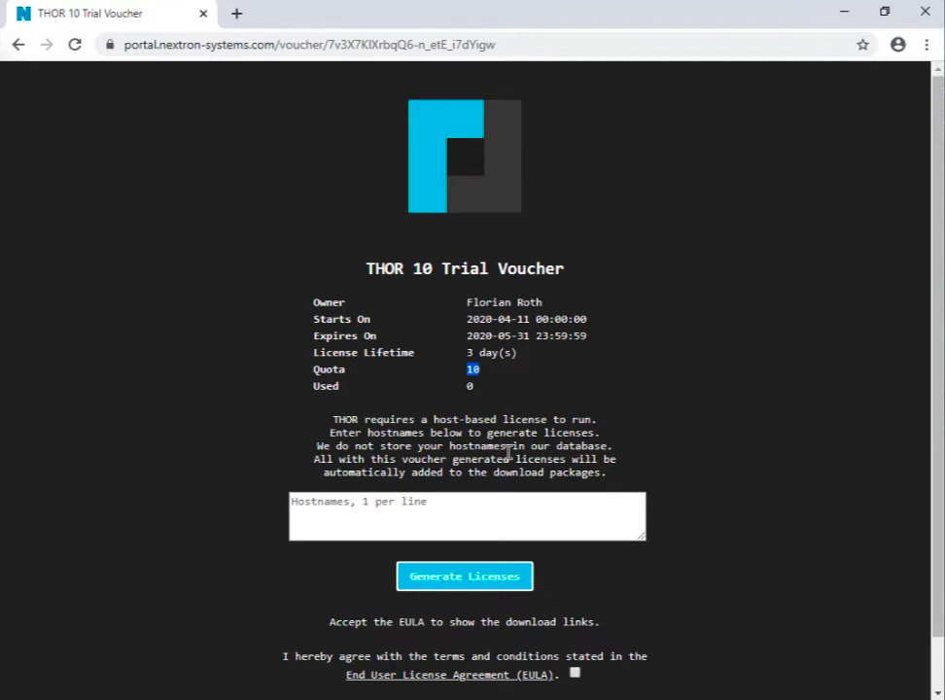
{"action": "left_click", "coordinate": [466, 515]}
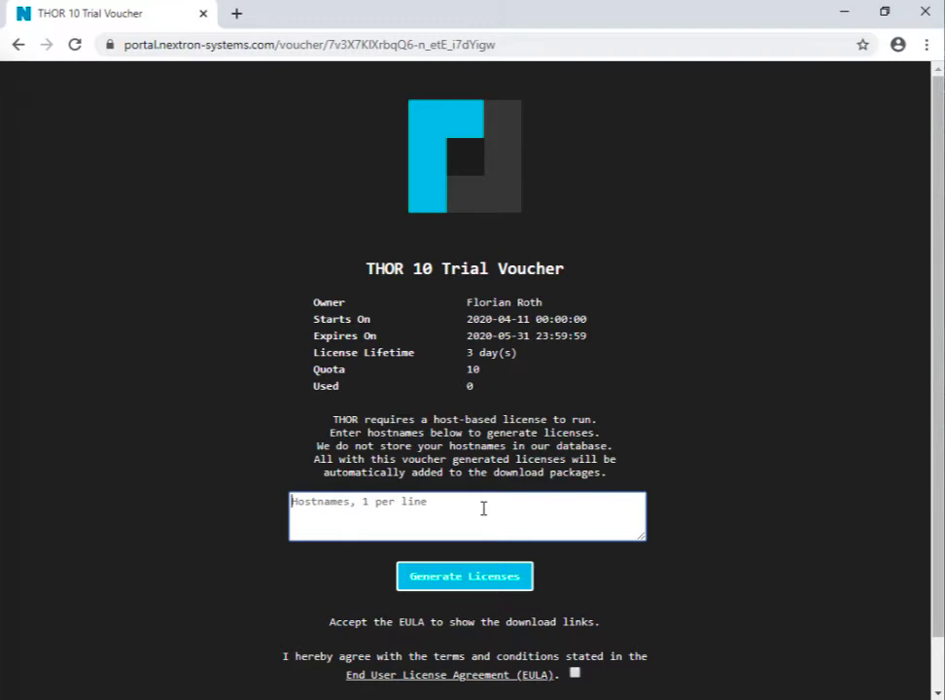
{"action": "type", "text": "HYPER"}
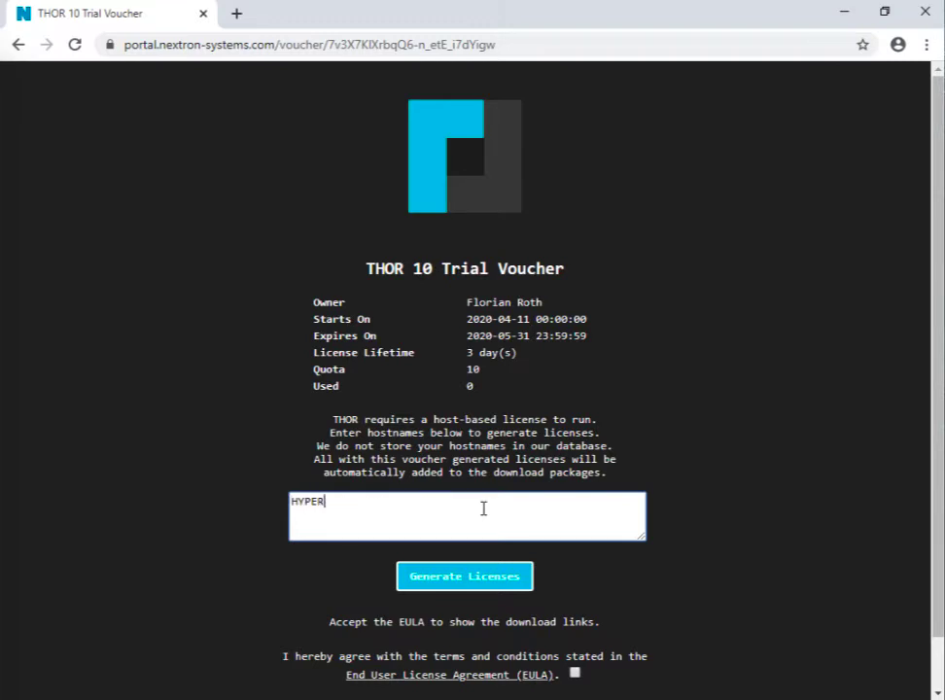
{"action": "type", "text": "ION"}
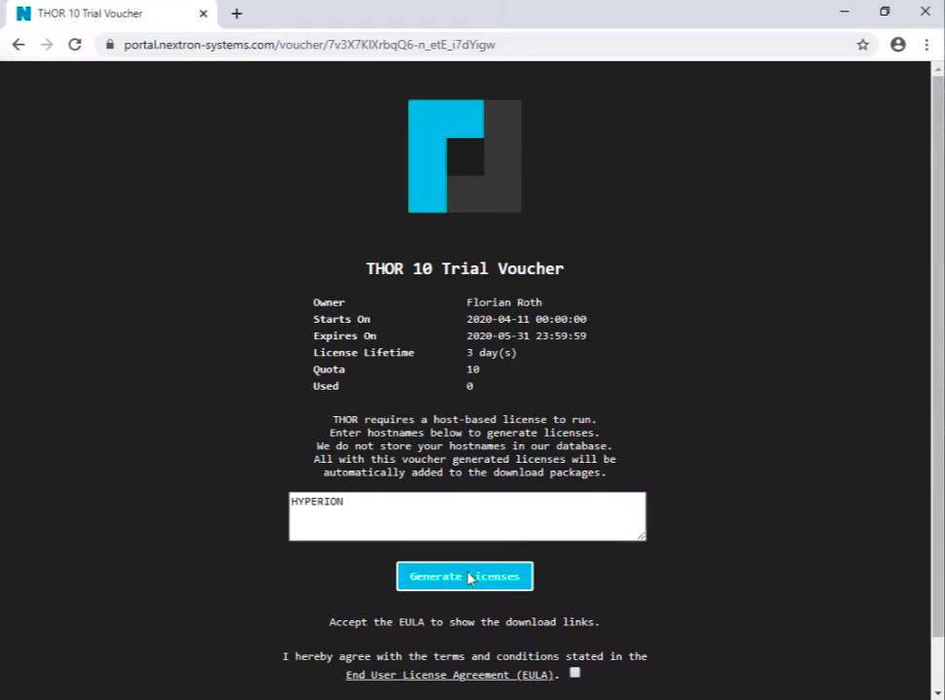
{"action": "left_click", "coordinate": [464, 575]}
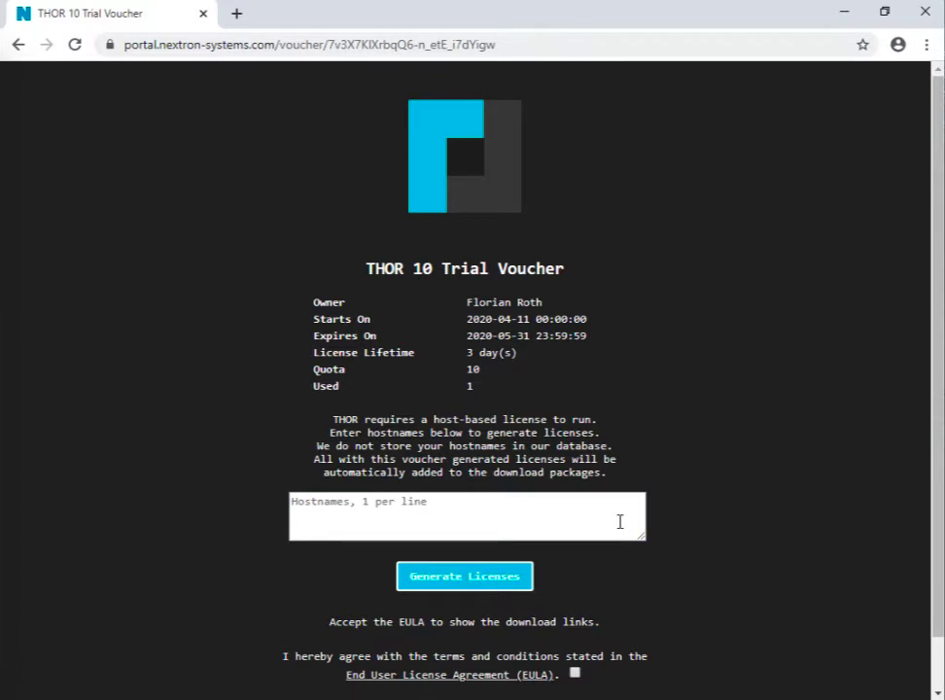
{"action": "scroll", "scroll_direction": "down", "scroll_amount": 3}
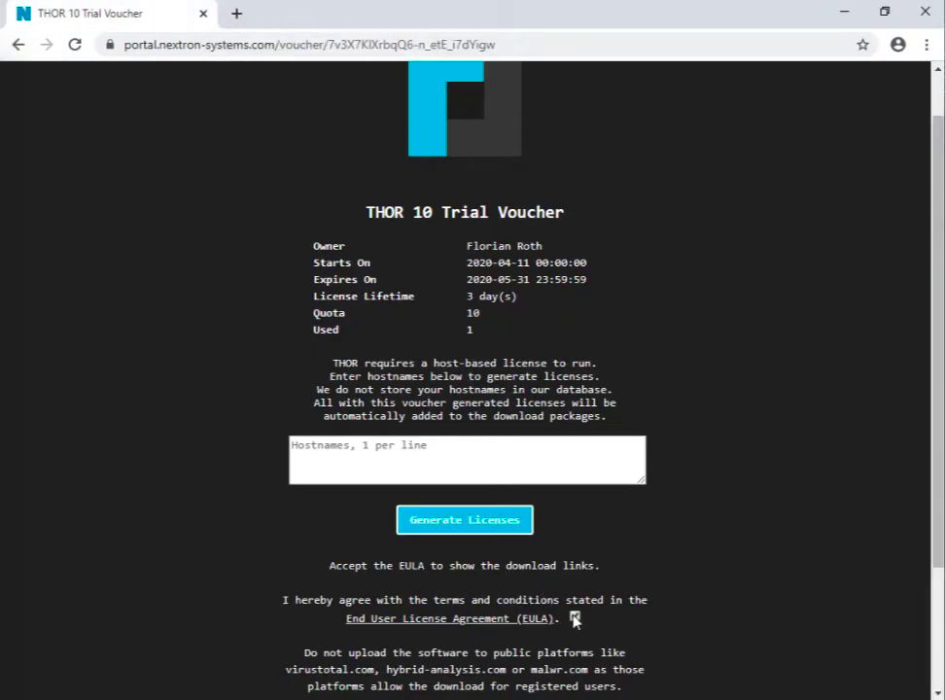
- Accept the EULA and download the THOR 10 for Windows package, thor10-win.zip
{"action": "left_click", "coordinate": [574, 619]}
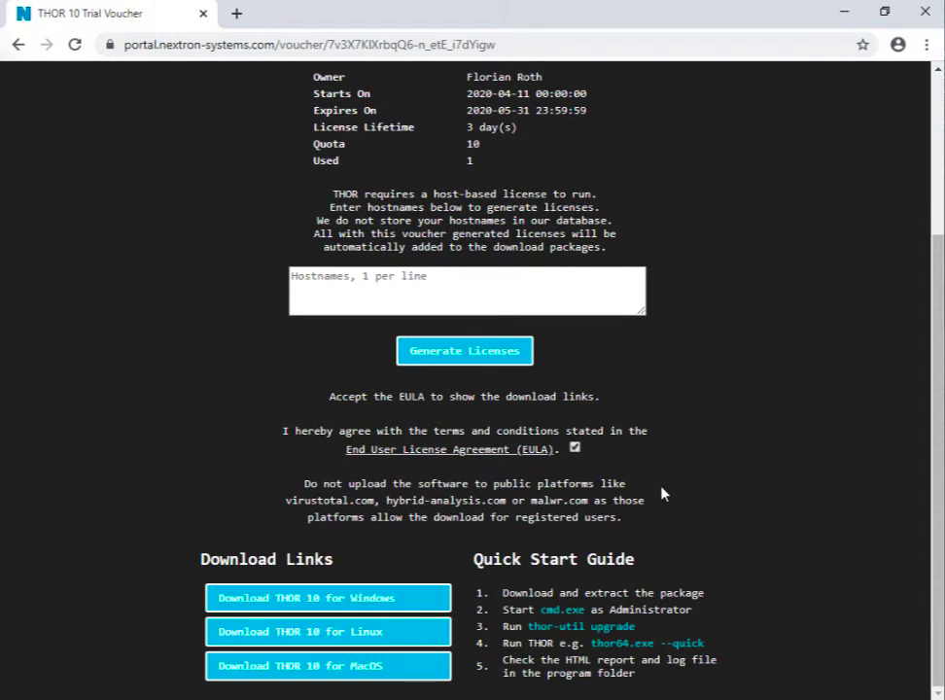
{"action": "mouse_move", "coordinate": [343, 647]}
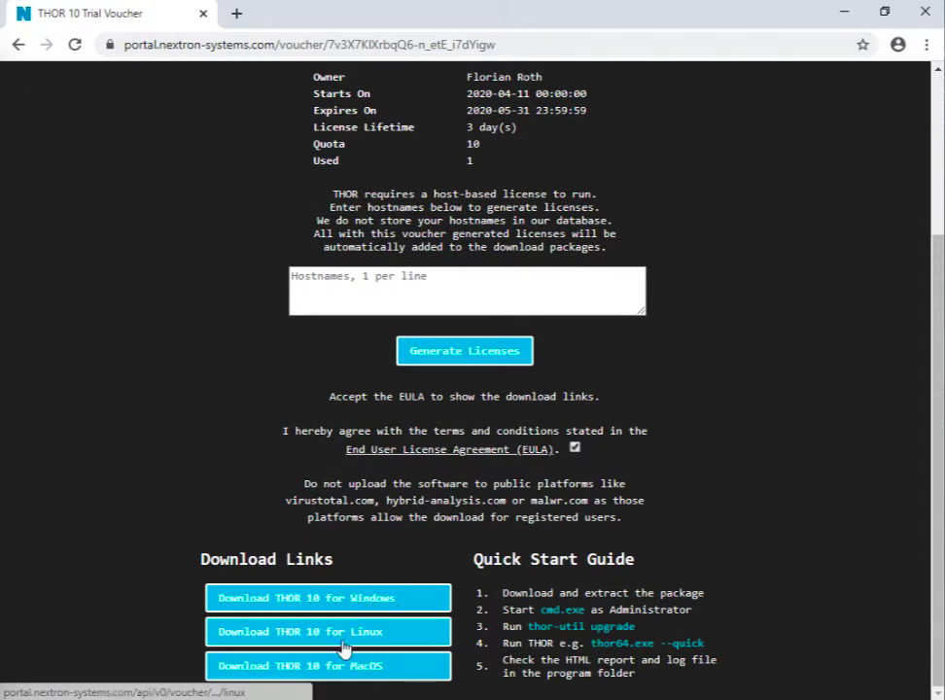
{"action": "mouse_move", "coordinate": [845, 539]}
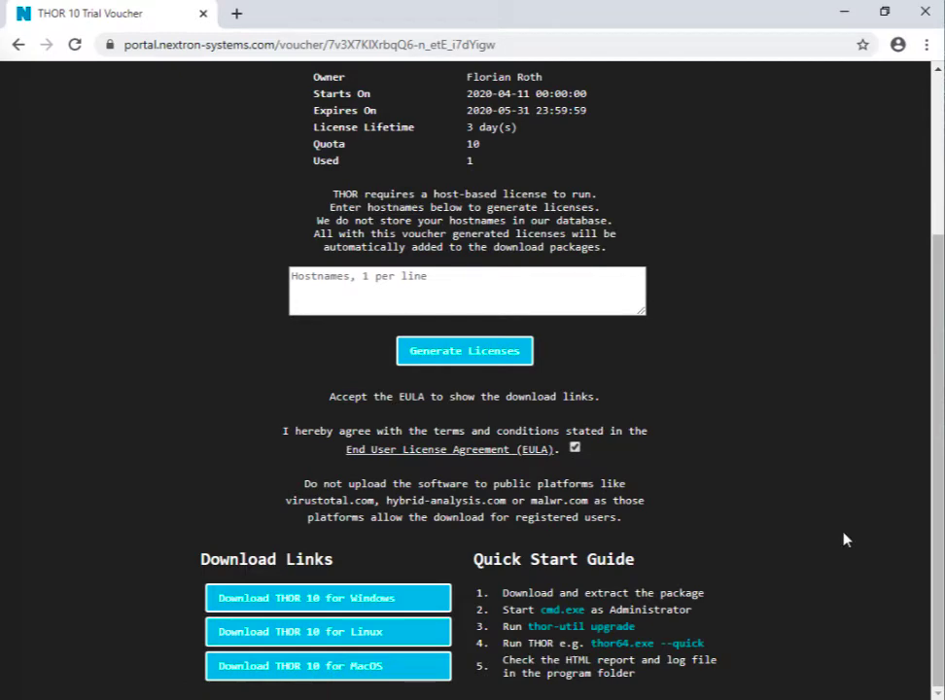
{"action": "mouse_move", "coordinate": [359, 601]}
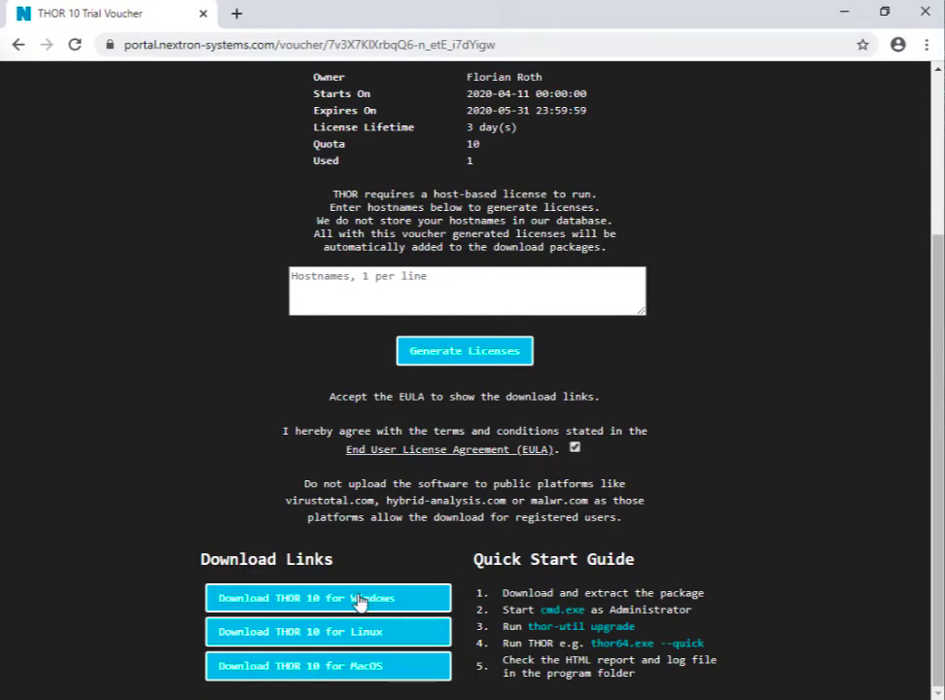
{"action": "left_click", "coordinate": [328, 597]}
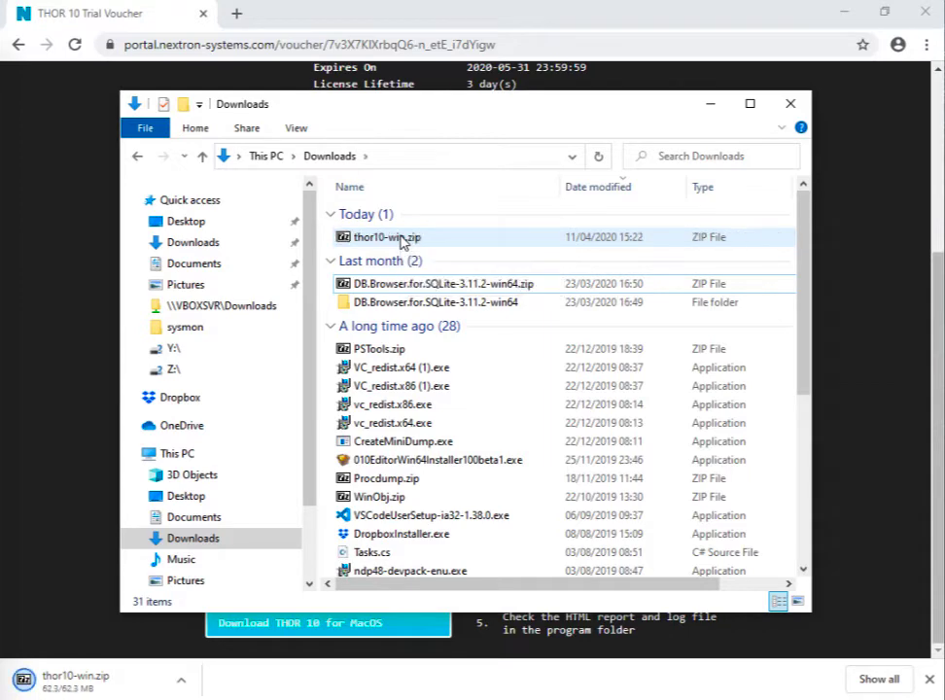
- Extract thor10-win.zip and browse the thor10-win folder and its licenses subfolder
{"action": "left_click", "coordinate": [385, 238]}
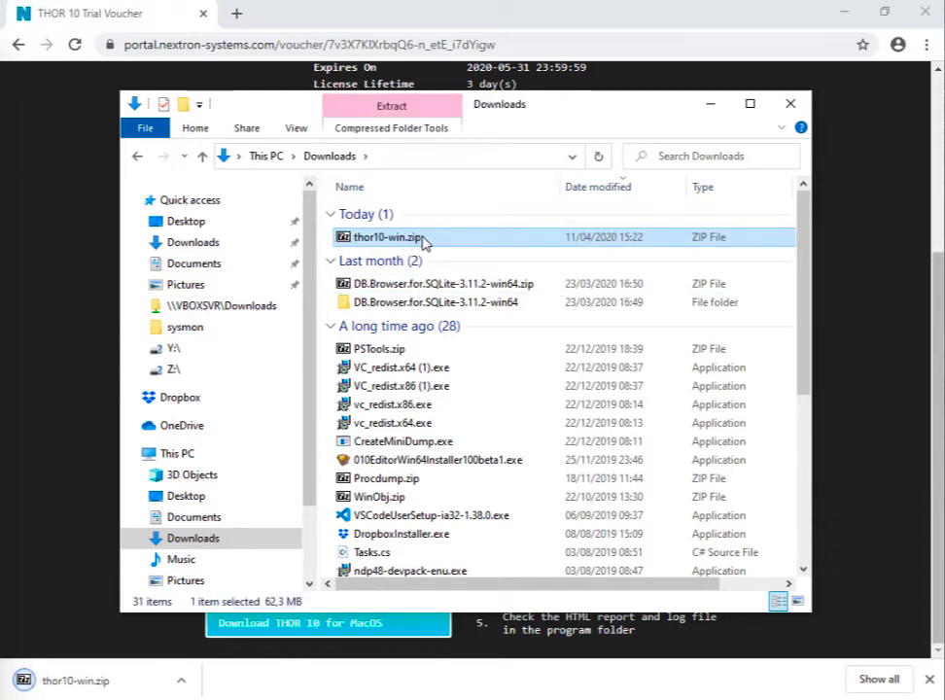
{"action": "right_click", "coordinate": [387, 237]}
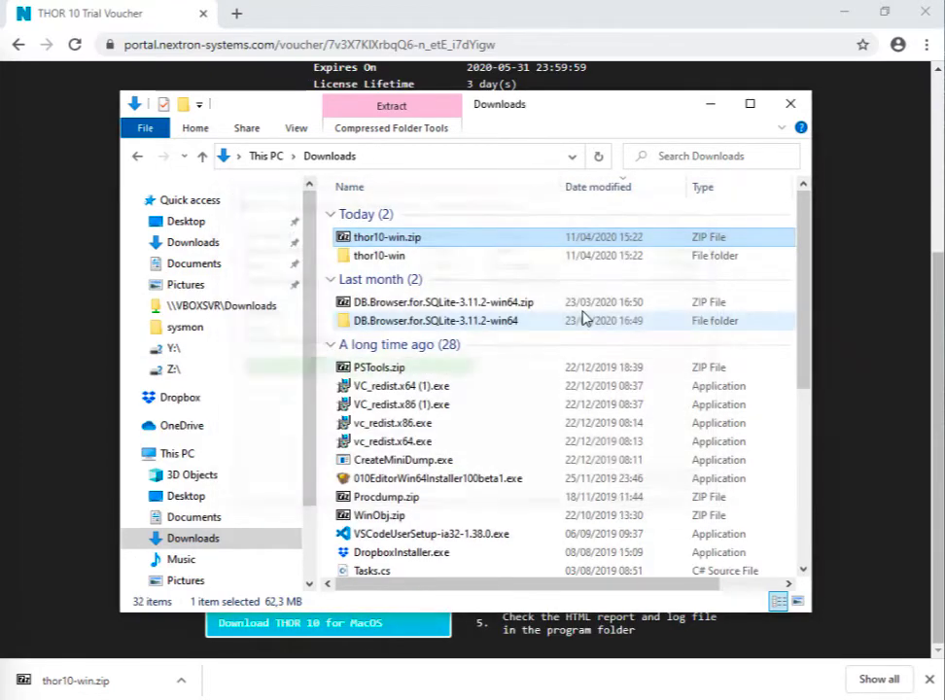
{"action": "double_click", "coordinate": [379, 254]}
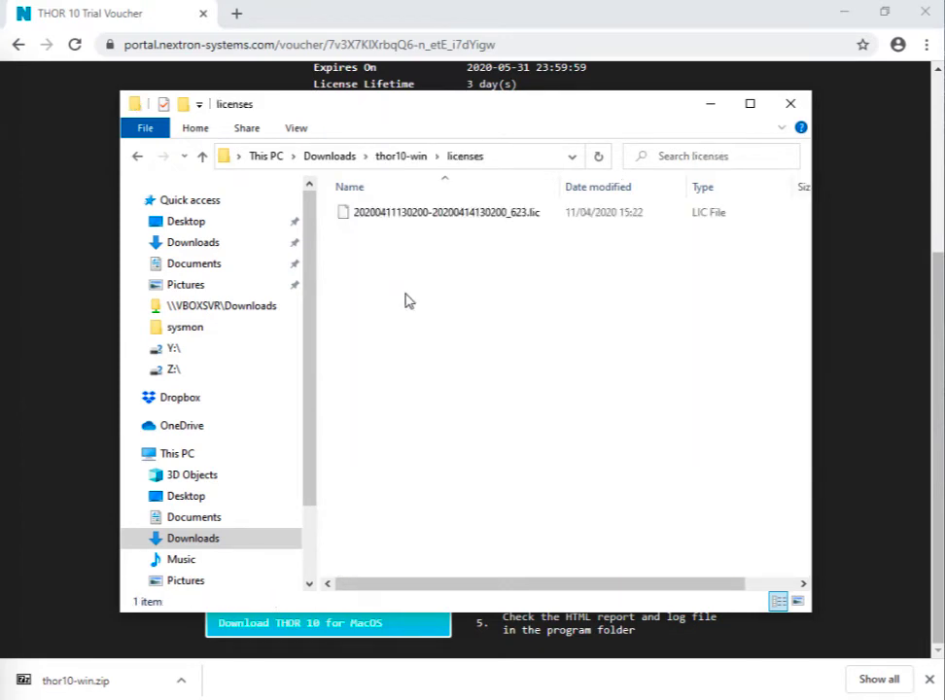
{"action": "mouse_move", "coordinate": [422, 332]}
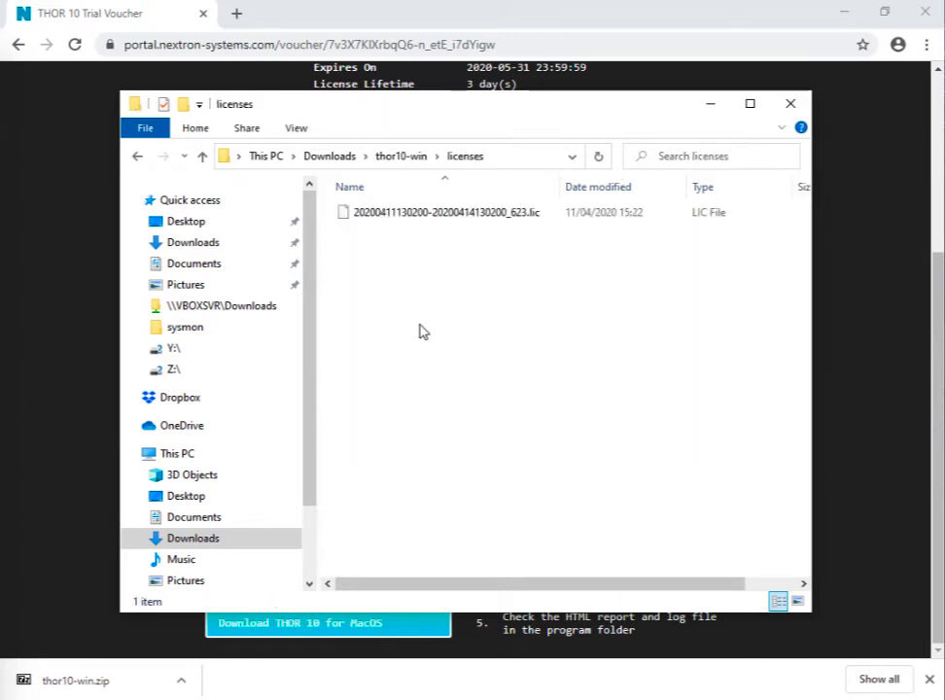
{"action": "left_click", "coordinate": [399, 155]}
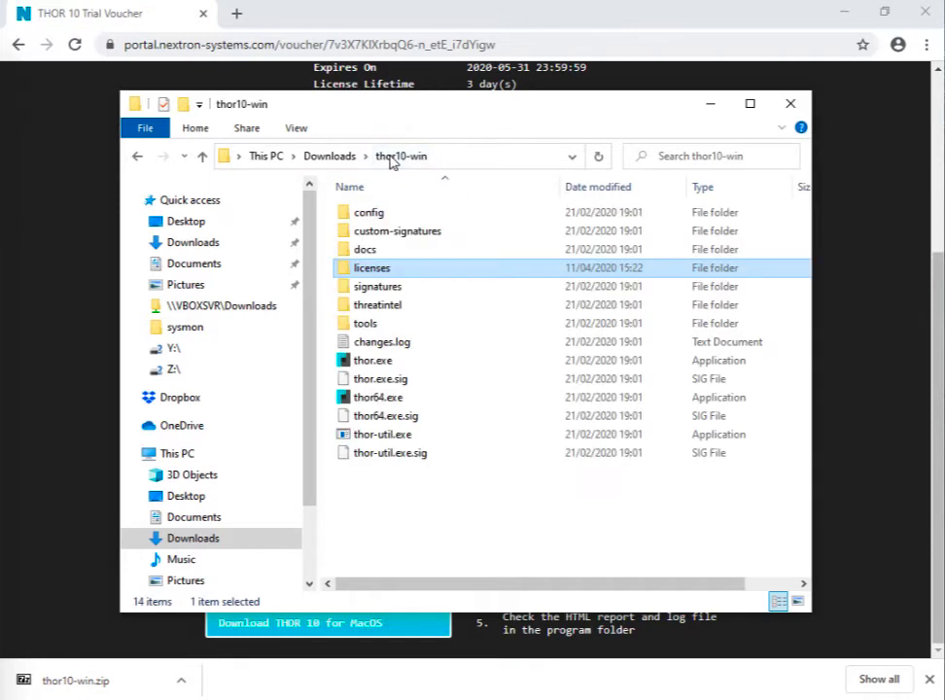
{"action": "mouse_move", "coordinate": [863, 437]}
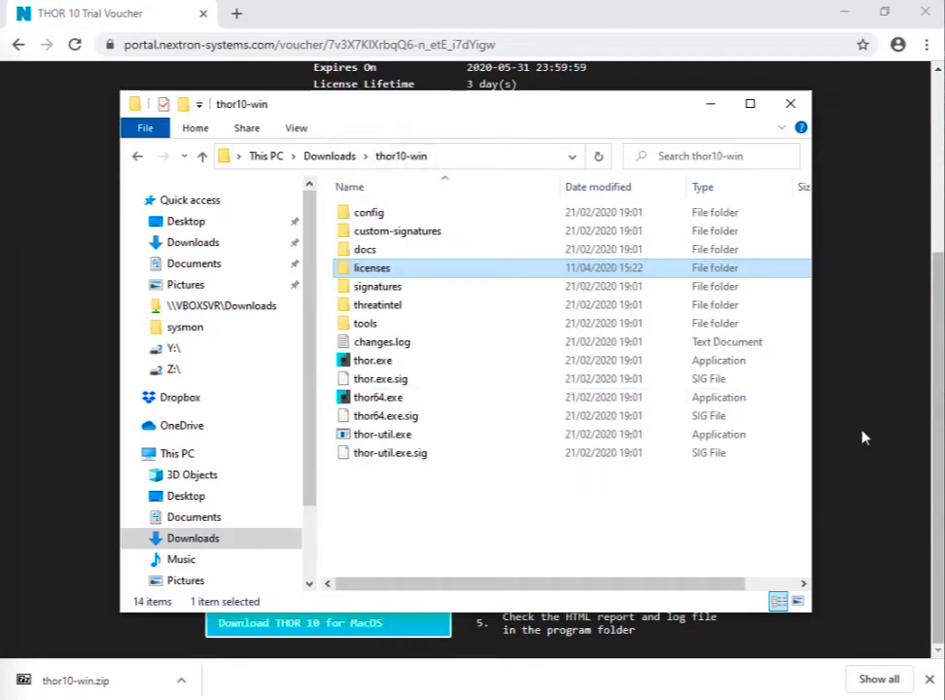
{"action": "mouse_move", "coordinate": [791, 464]}
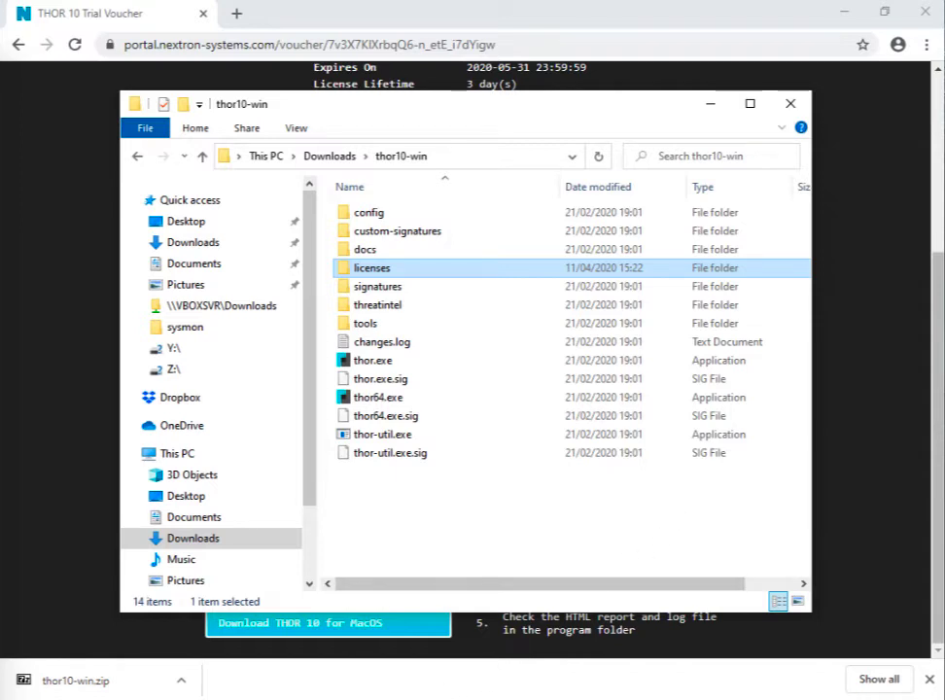
- Launch Command Prompt as administrator and approve the elevation prompt
{"action": "right_click", "coordinate": [328, 622]}
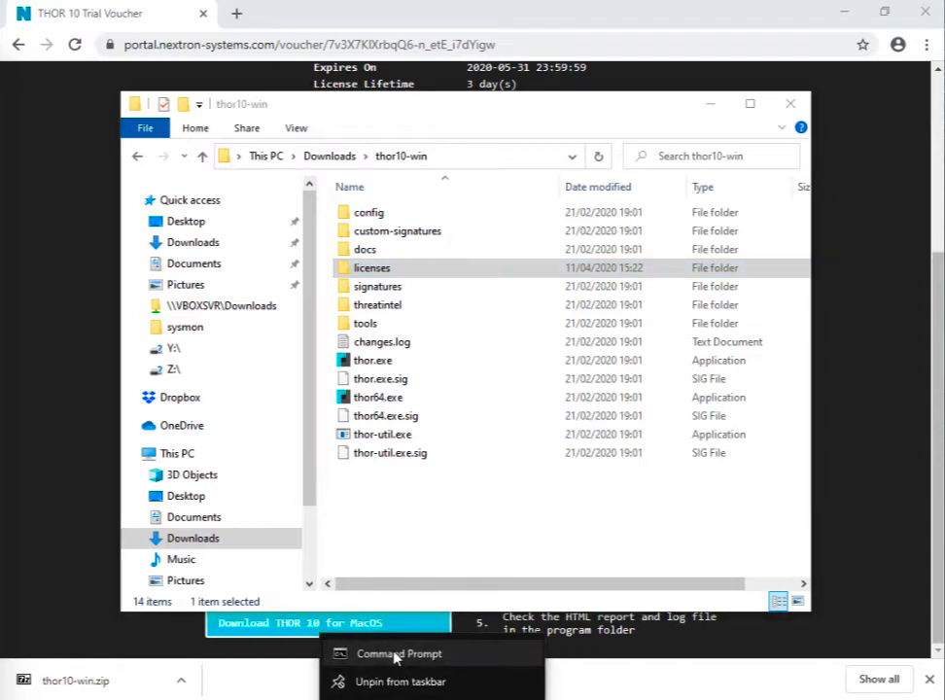
{"action": "left_click", "coordinate": [398, 652]}
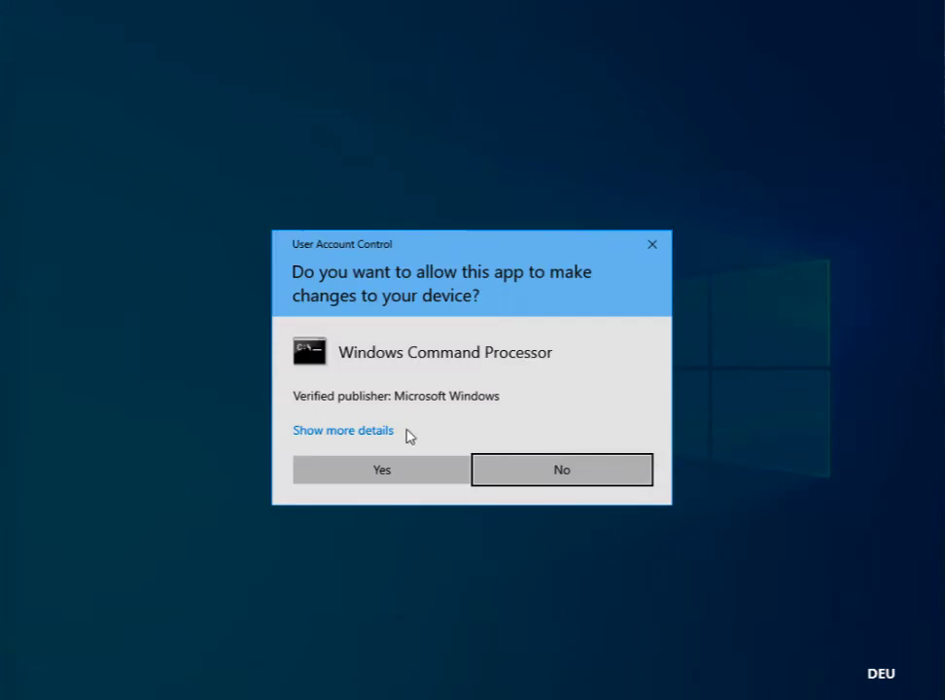
{"action": "left_click", "coordinate": [381, 470]}
{"action": "type", "text": "cd"}
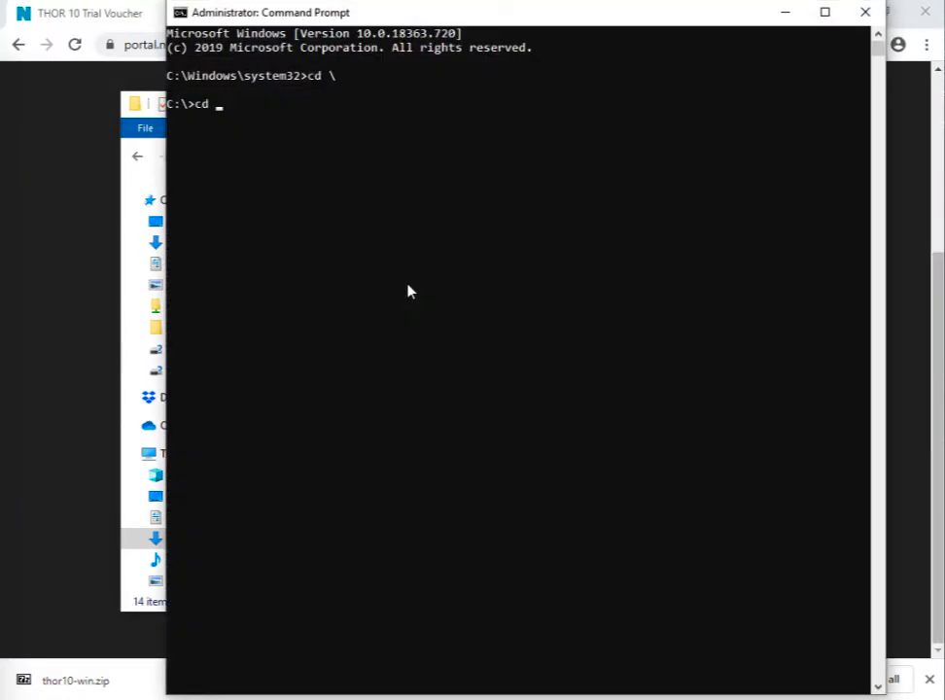
- Move into the Downloads\thor10-win folder and enter the thor64.exe command
{"action": "type", "text": "users\\neo\\Downloads"}
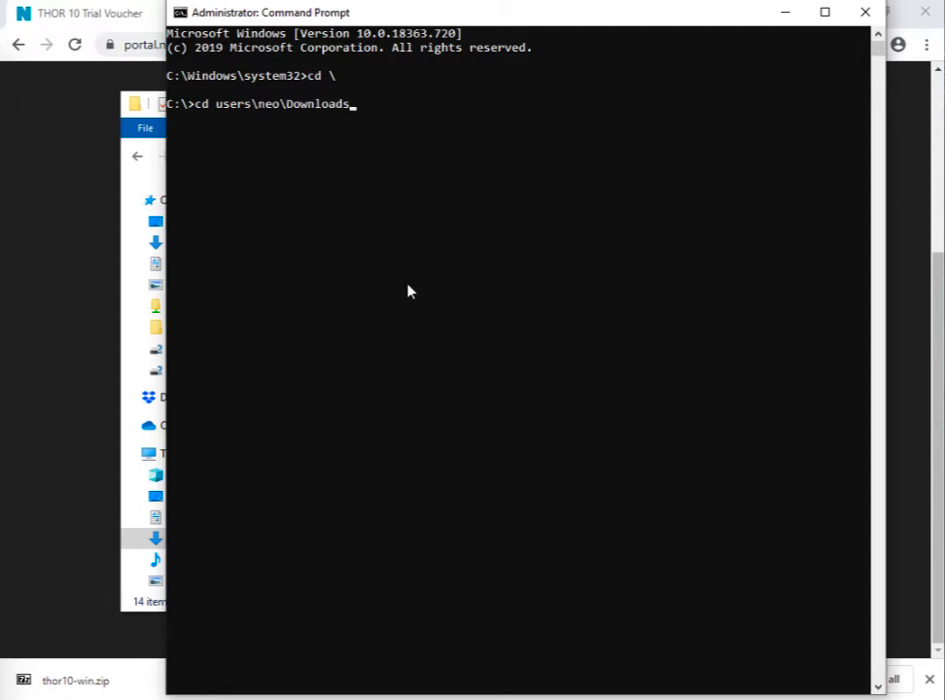
{"action": "type", "text": "\\thor10-win"}
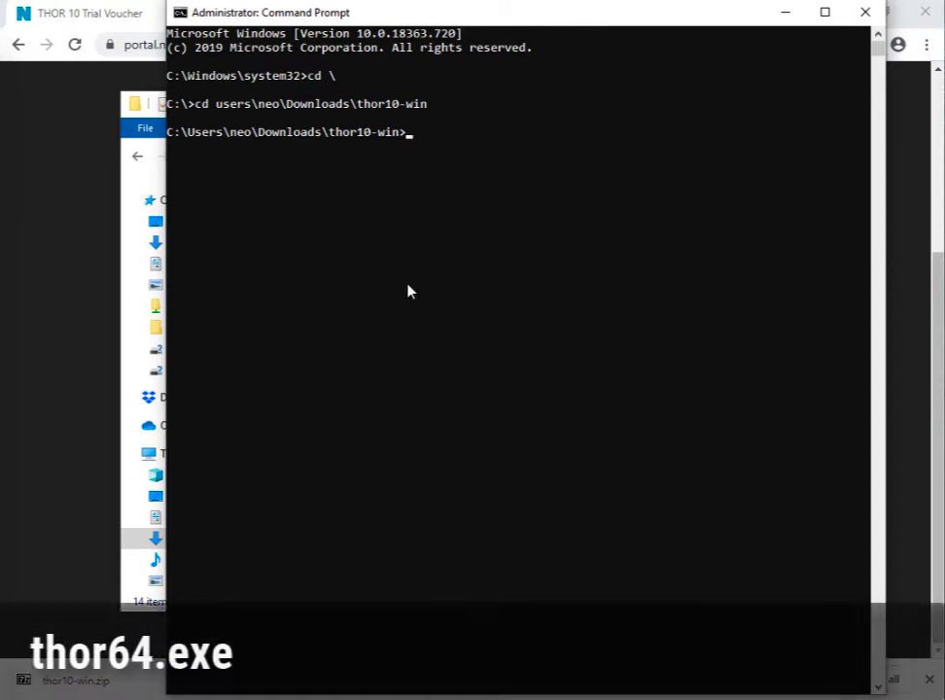
{"action": "type", "text": "th"}
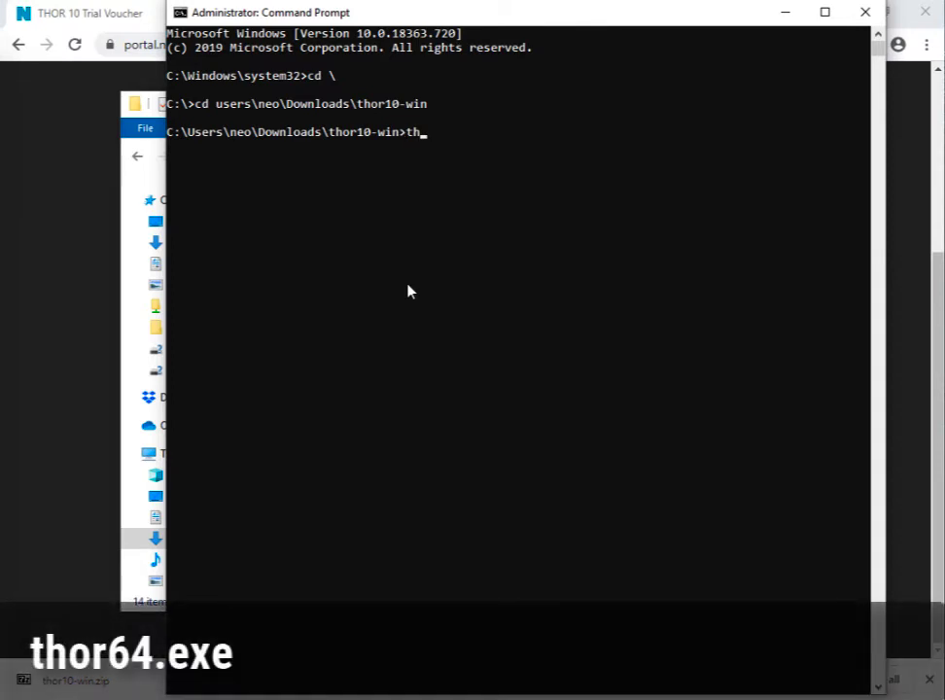
{"action": "type", "text": "or64.exe"}
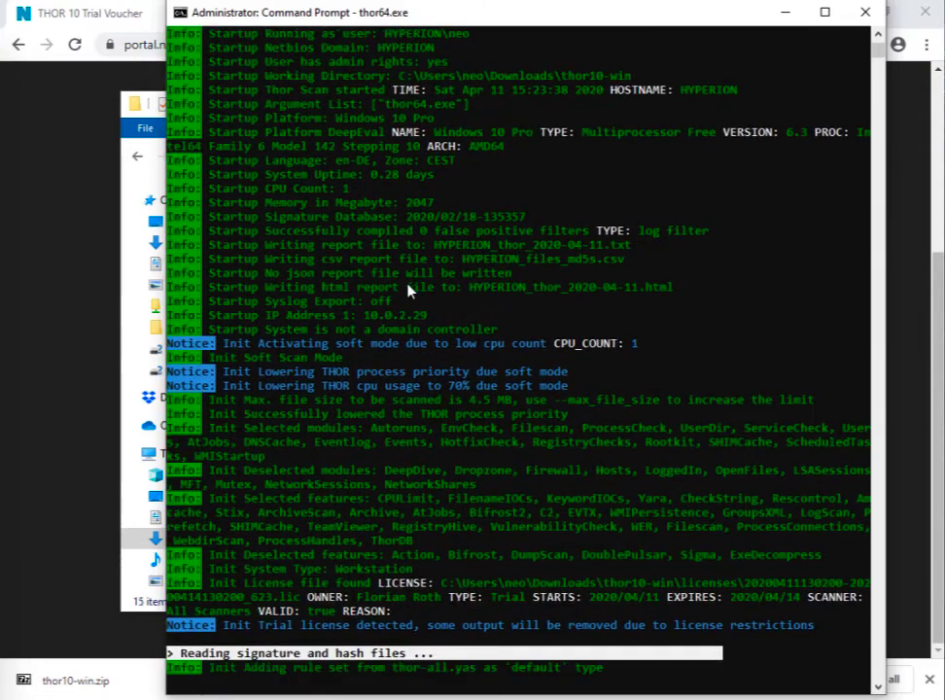
- Scroll through the THOR console output while the quick scan runs
{"action": "scroll", "scroll_direction": "down", "scroll_amount": 3}
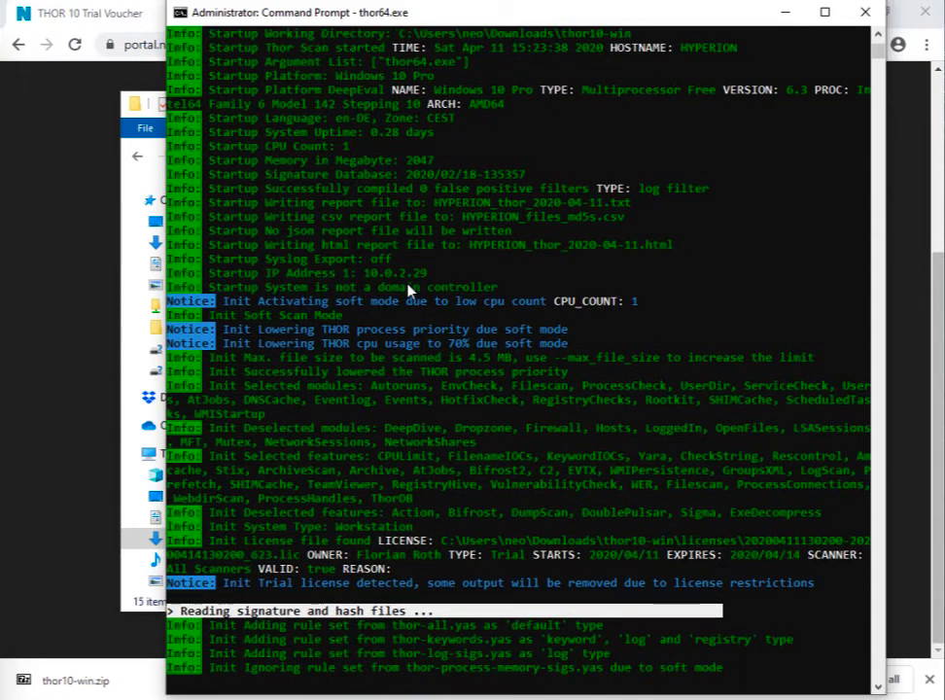
{"action": "scroll", "scroll_direction": "down", "scroll_amount": 3}
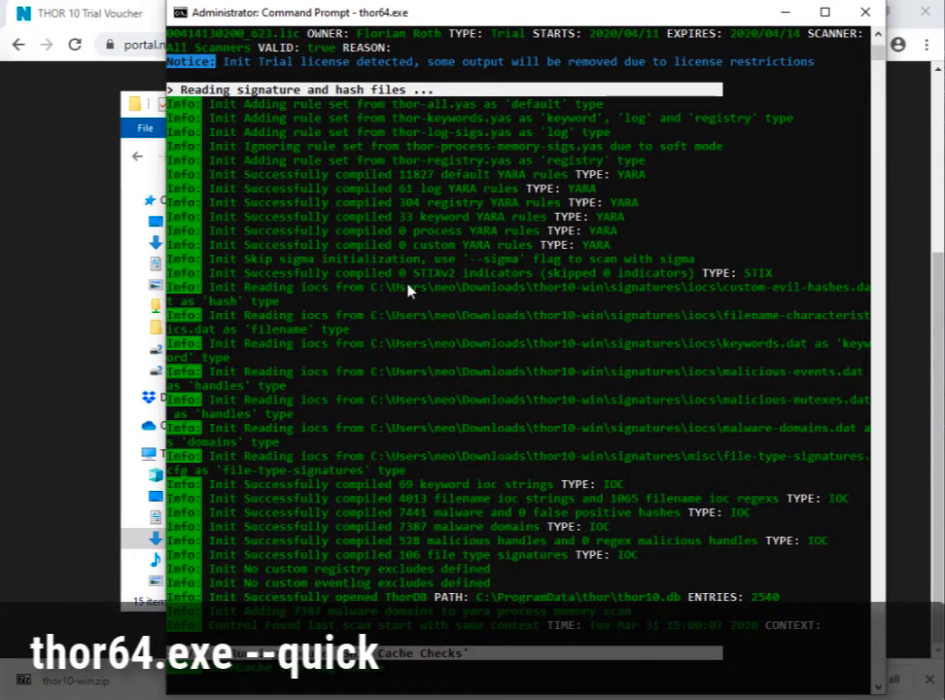
{"action": "scroll", "scroll_direction": "down", "scroll_amount": 3}
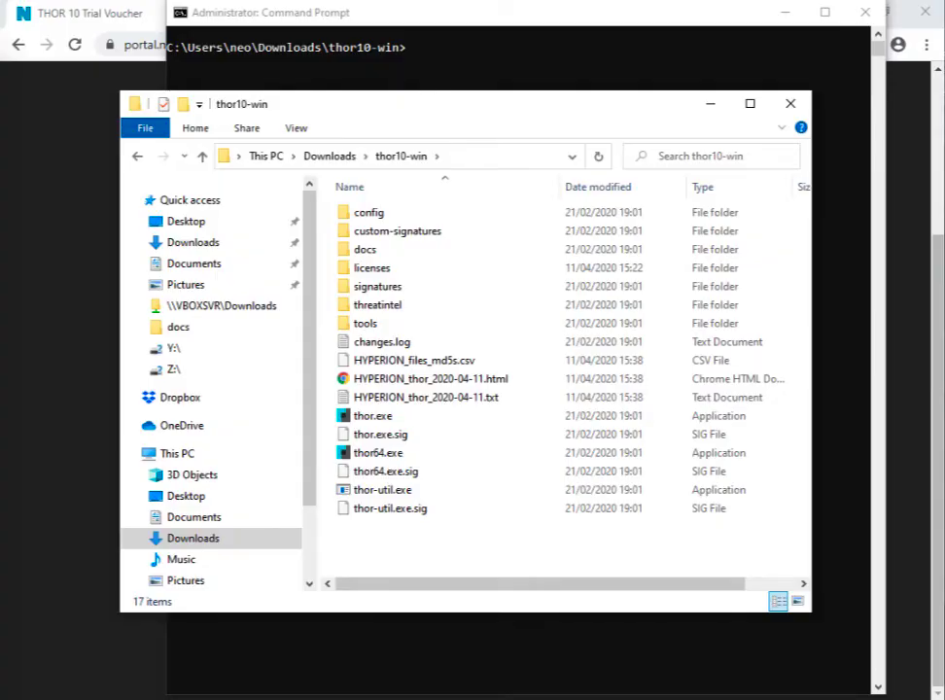
{"action": "mouse_move", "coordinate": [429, 378]}
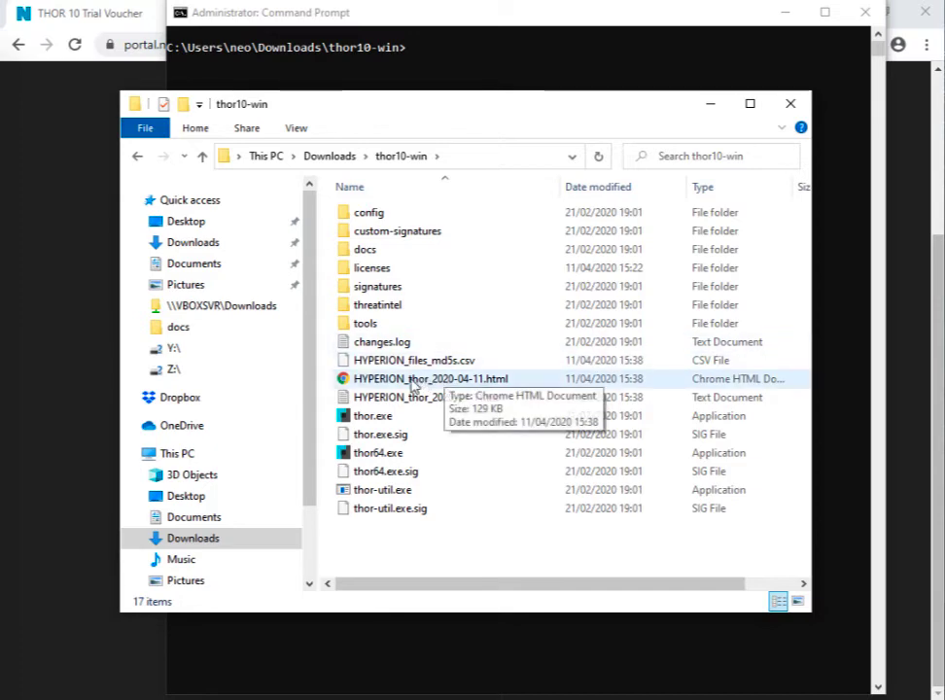
- Open the HYPERION_thor_2020-04-11.html report with Google Chrome
{"action": "double_click", "coordinate": [430, 378]}
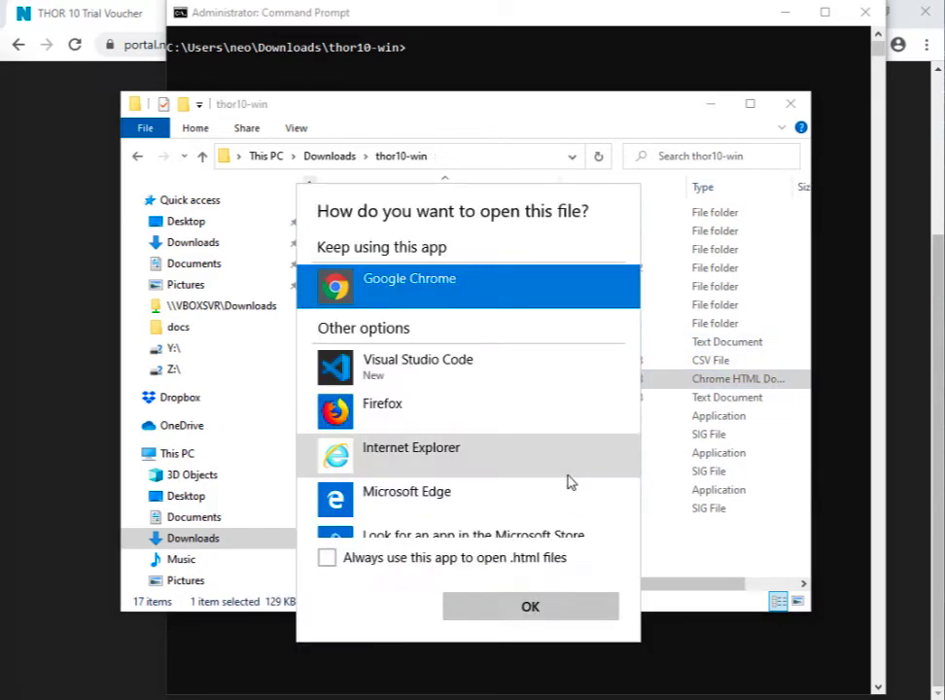
{"action": "left_click", "coordinate": [530, 605]}
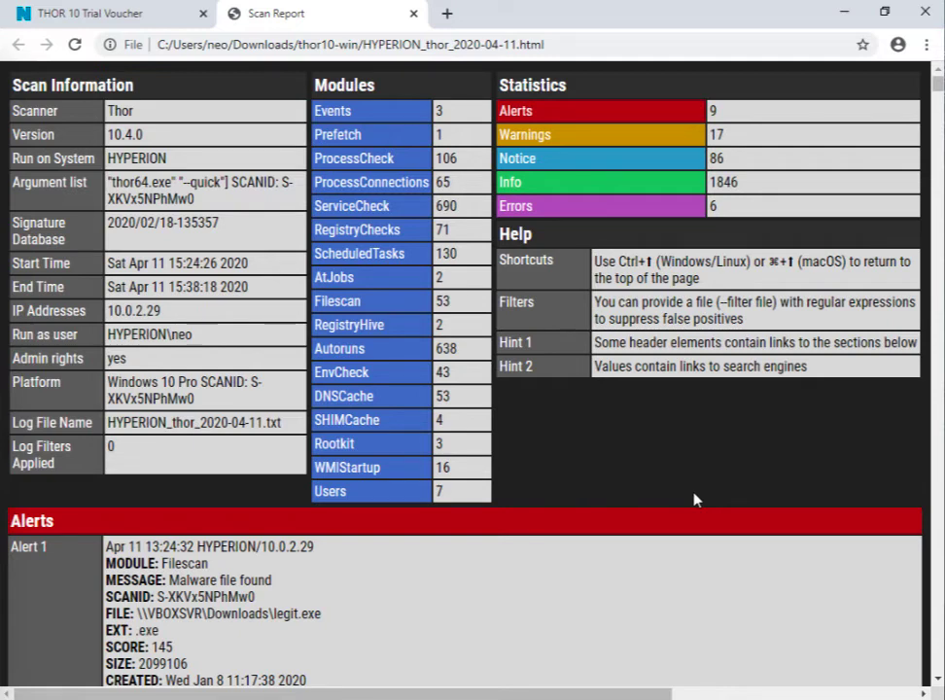
{"action": "mouse_move", "coordinate": [504, 318]}
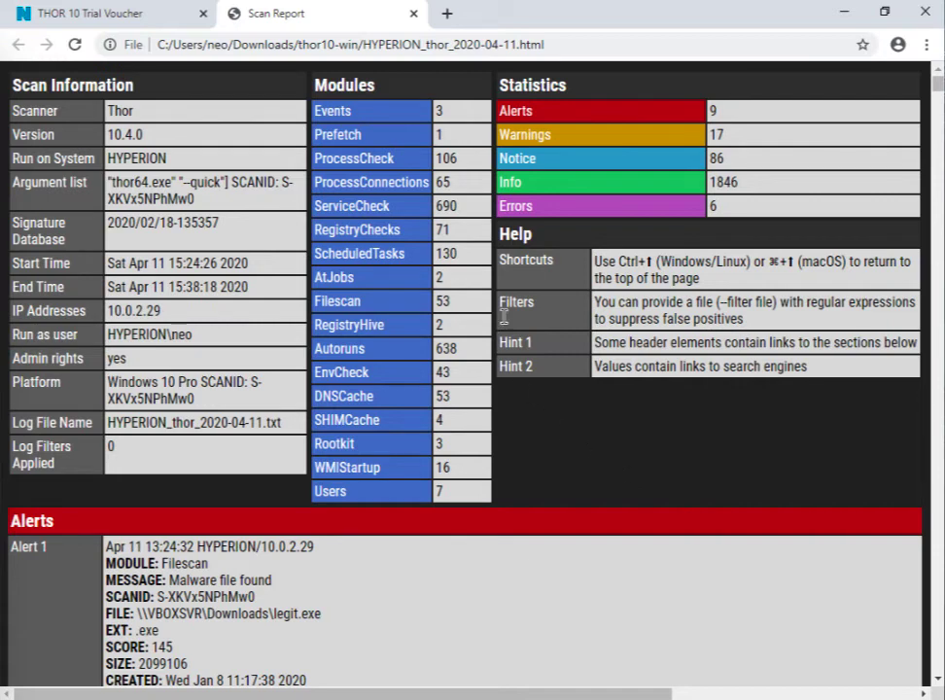
{"action": "mouse_move", "coordinate": [500, 316]}
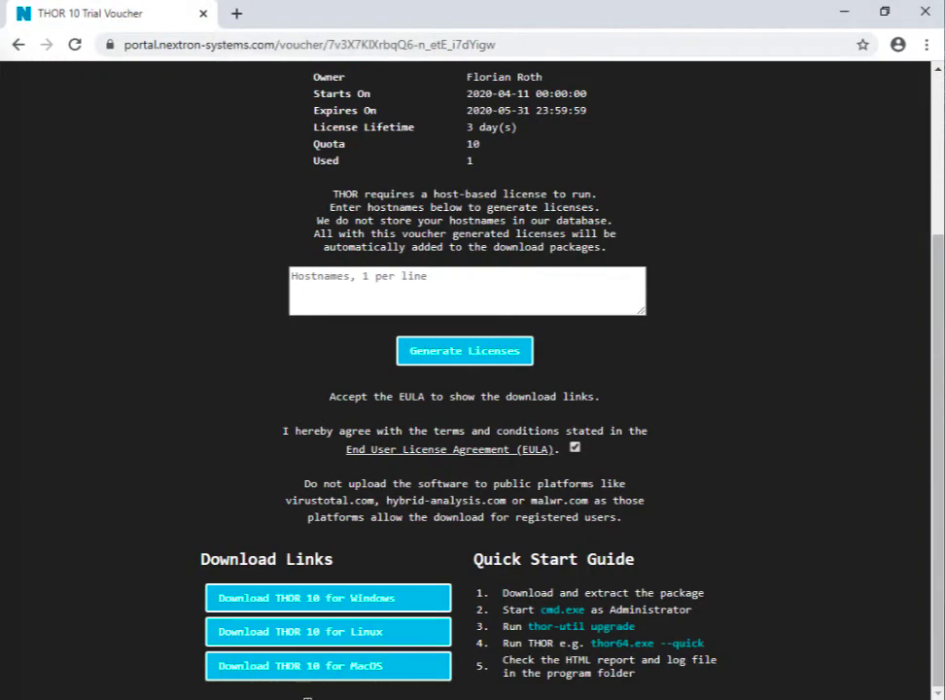
- Return to File Explorer and open THOR_Manual.pdf from the docs folder
{"action": "left_click", "coordinate": [327, 596]}
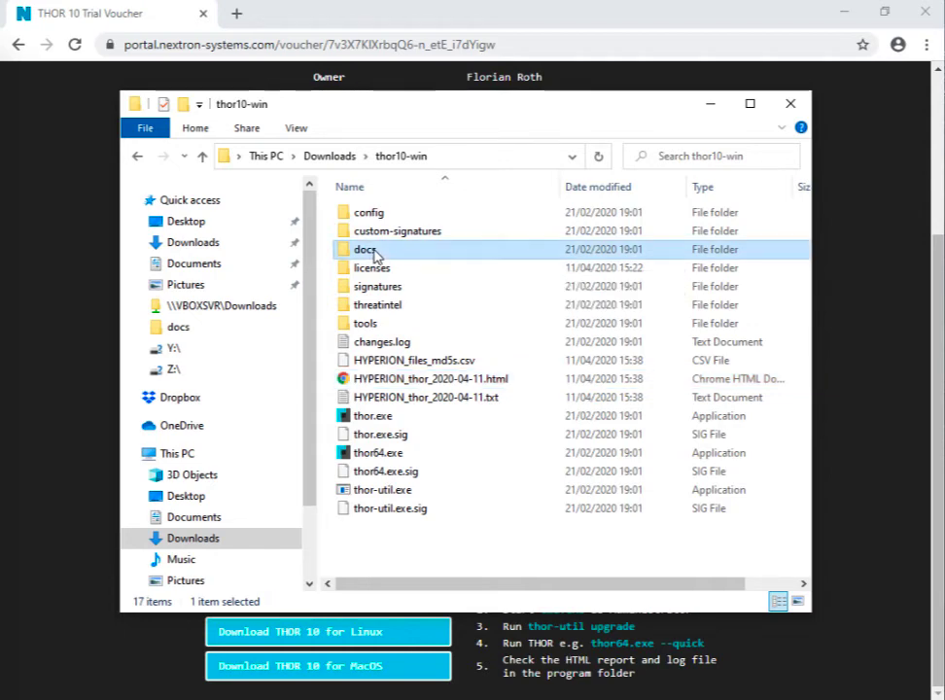
{"action": "double_click", "coordinate": [364, 248]}
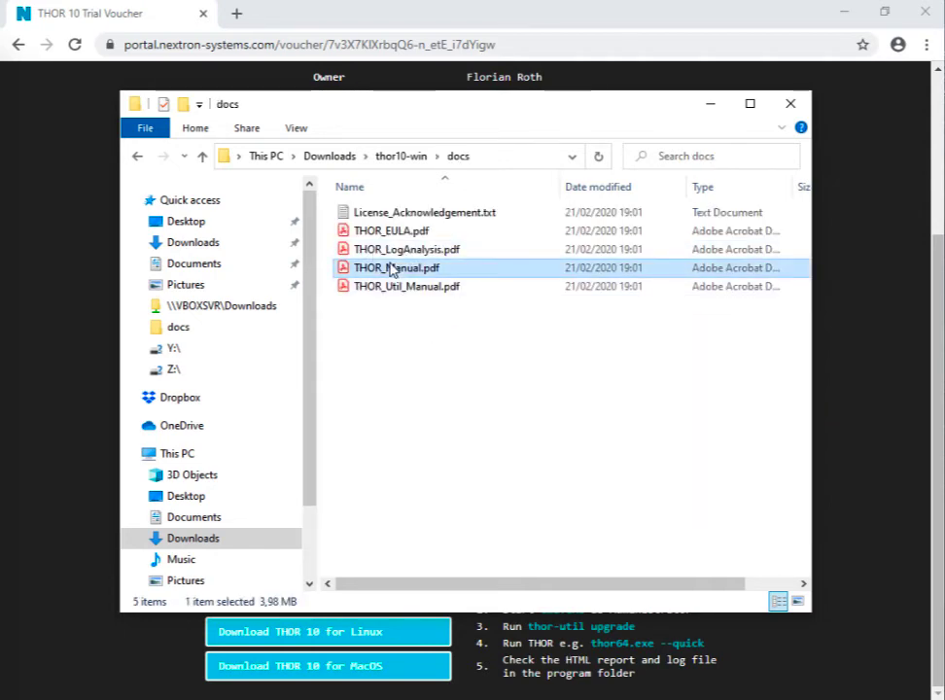
{"action": "double_click", "coordinate": [395, 267]}
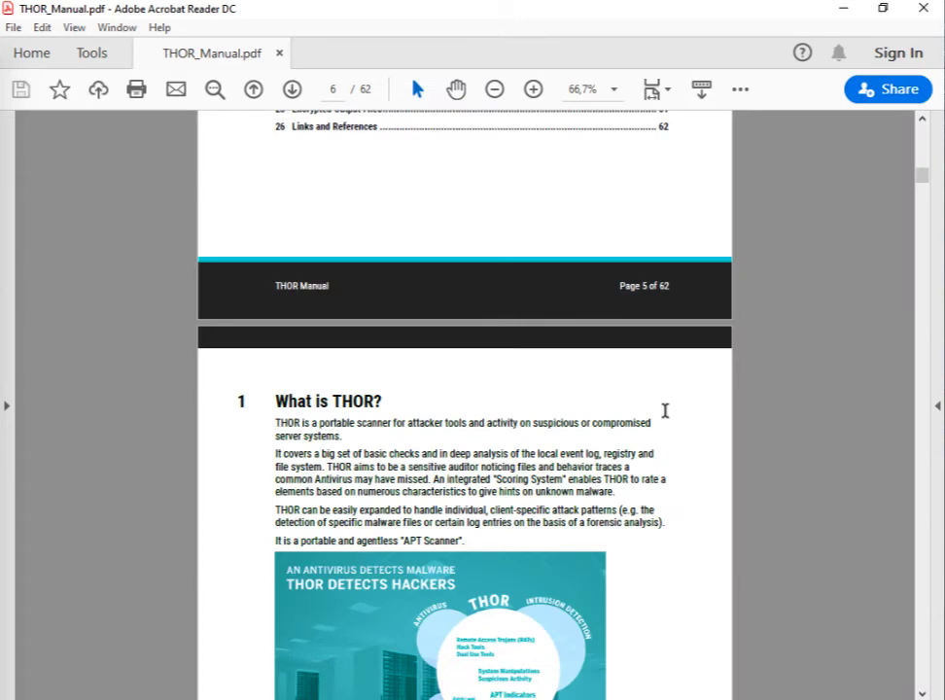
- Switch to Command Prompt and run thor-util to list its usage and commands
{"action": "left_click", "coordinate": [253, 88]}
{"action": "type", "text": "thor-util"}
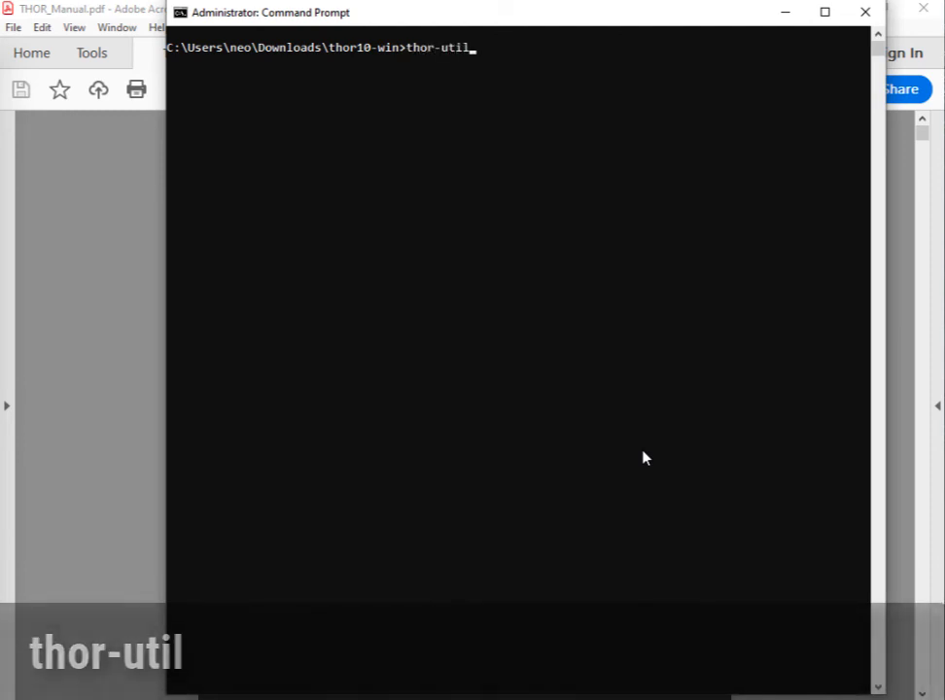
{"action": "key", "text": "Return"}
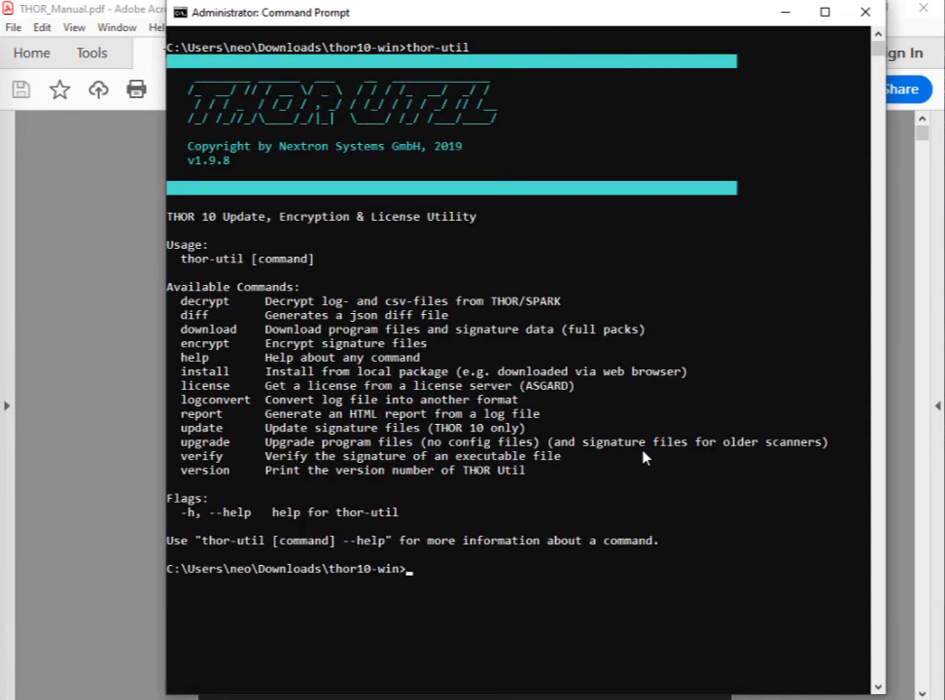